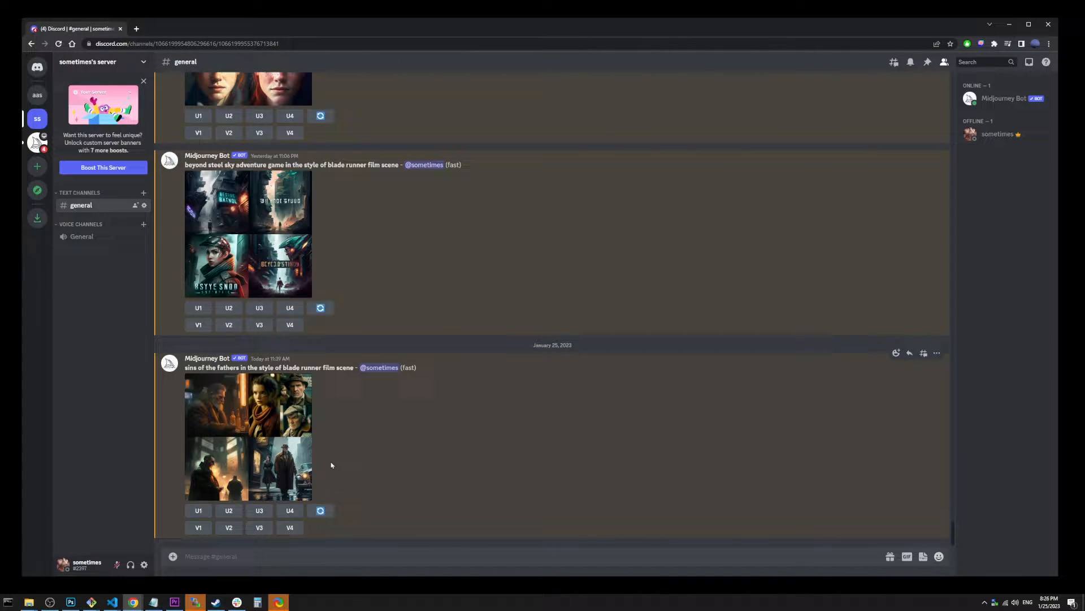
- Send the /imagine prompt 'blade runner film scene --ar 1:1' to the Midjourney Bot
left_click(248, 437)
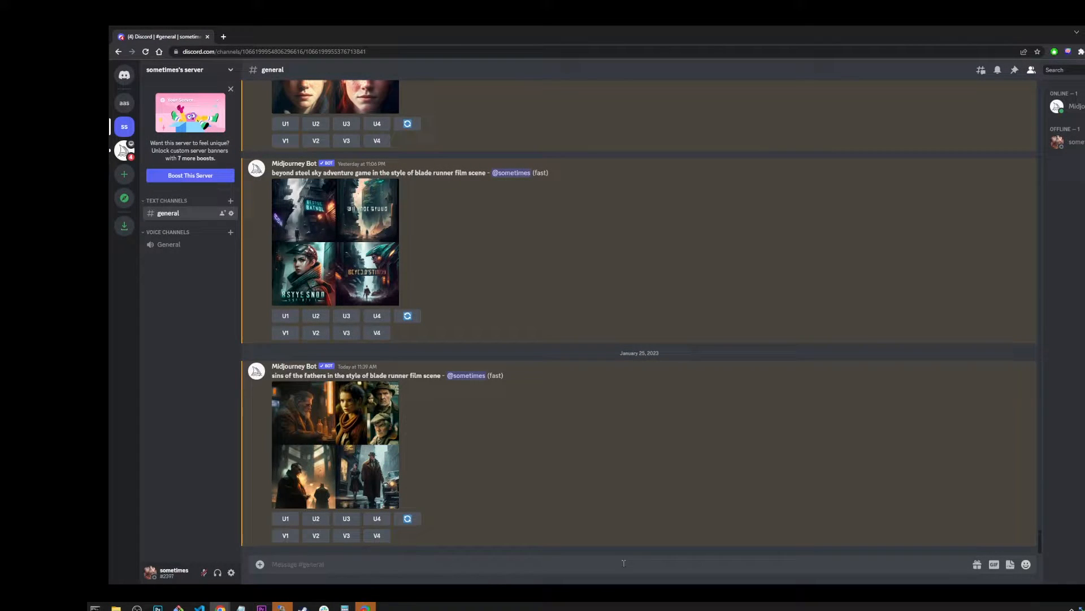
type("/imagine prompt")
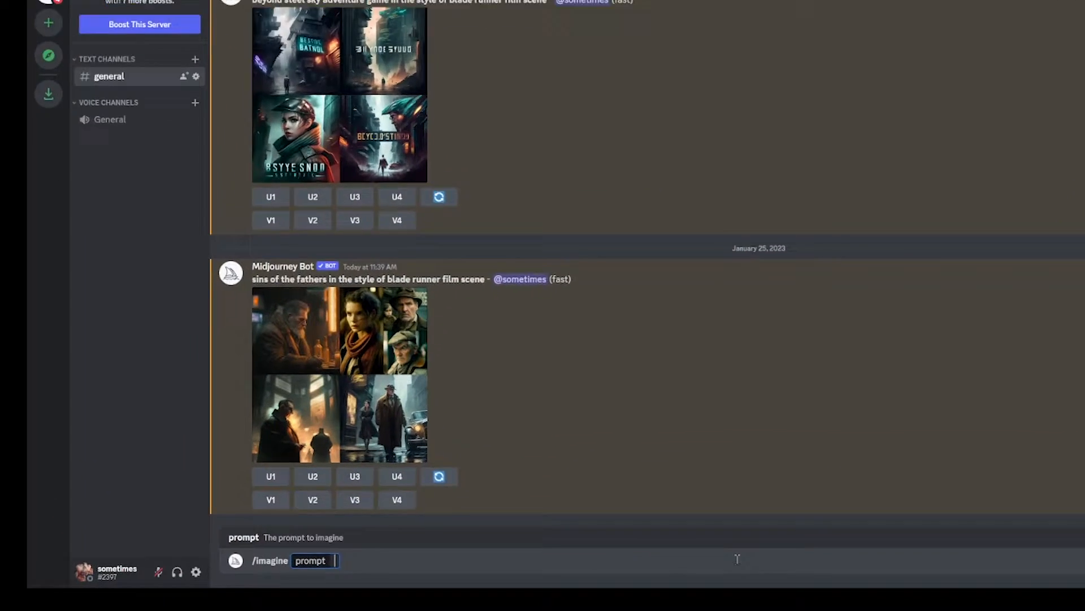
type("blade runner film scene --ar")
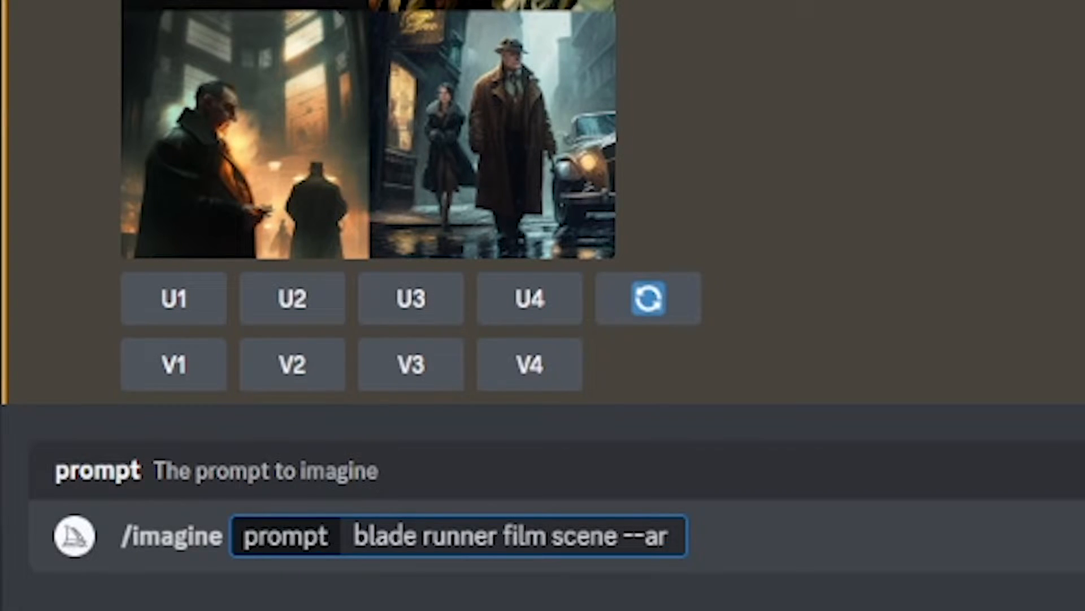
key("enter")
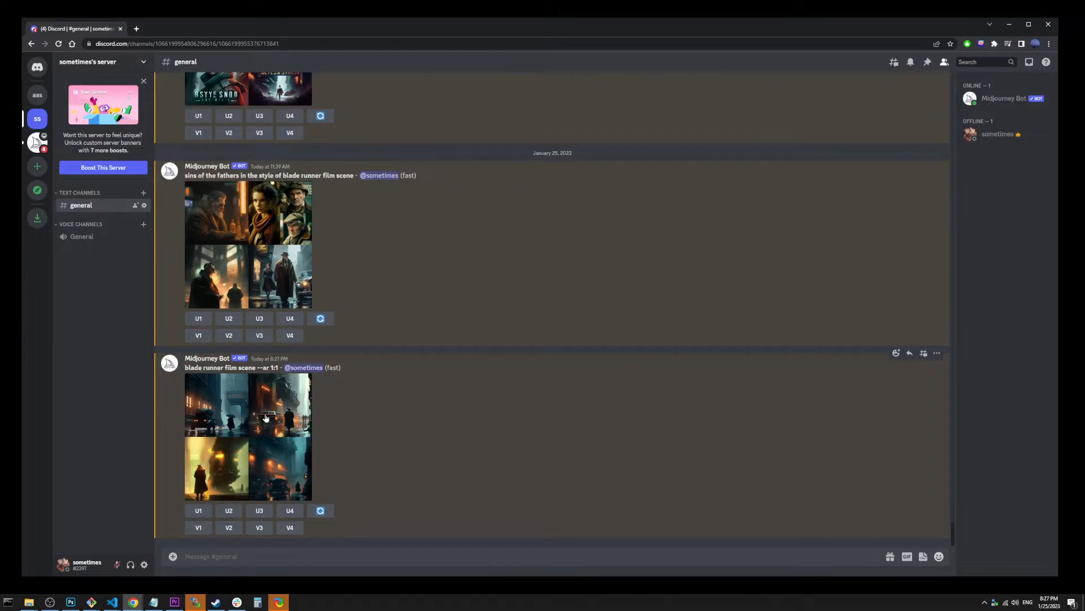
- Begin a new /imagine prompt 'blade runner film scene --ar' awaiting a ratio value
left_click(248, 436)
type("blade runner film scene --ar")
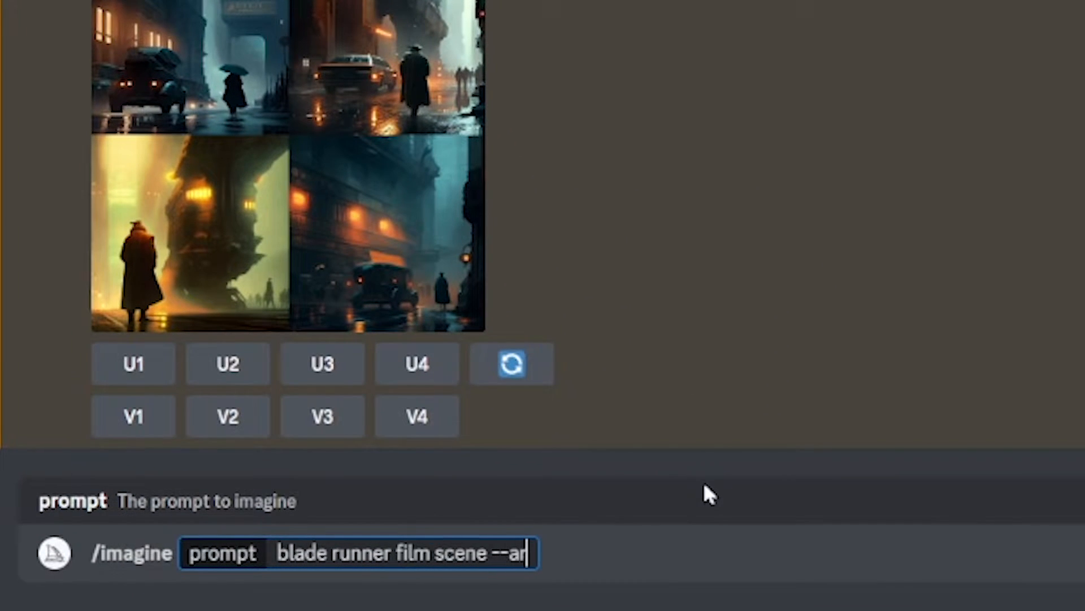
- Complete the prompt as '--ar 3:2' and send it for a wide image grid
type("3:2")
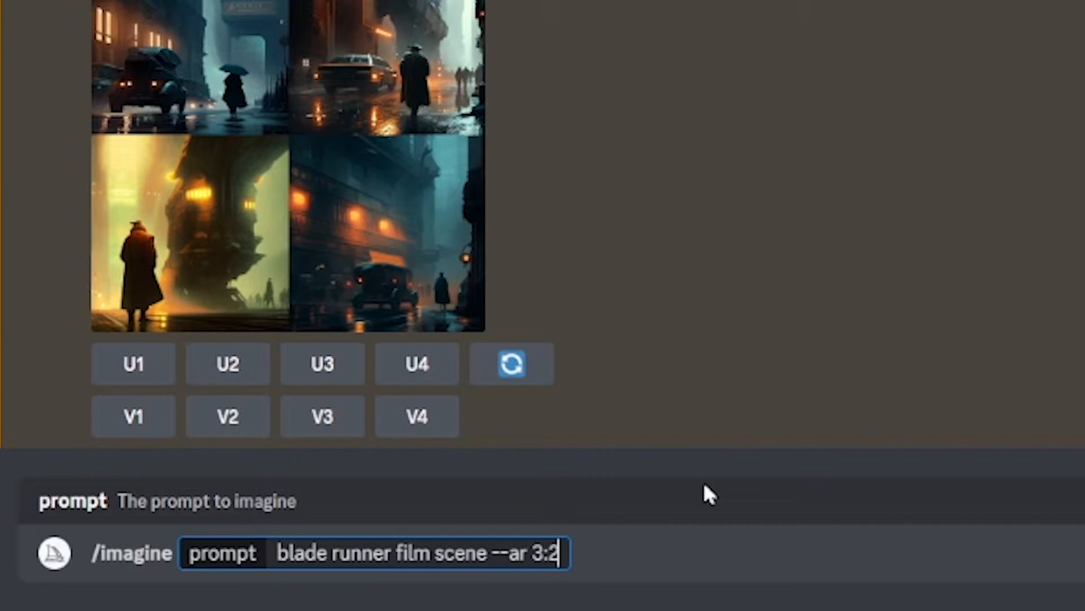
key("enter")
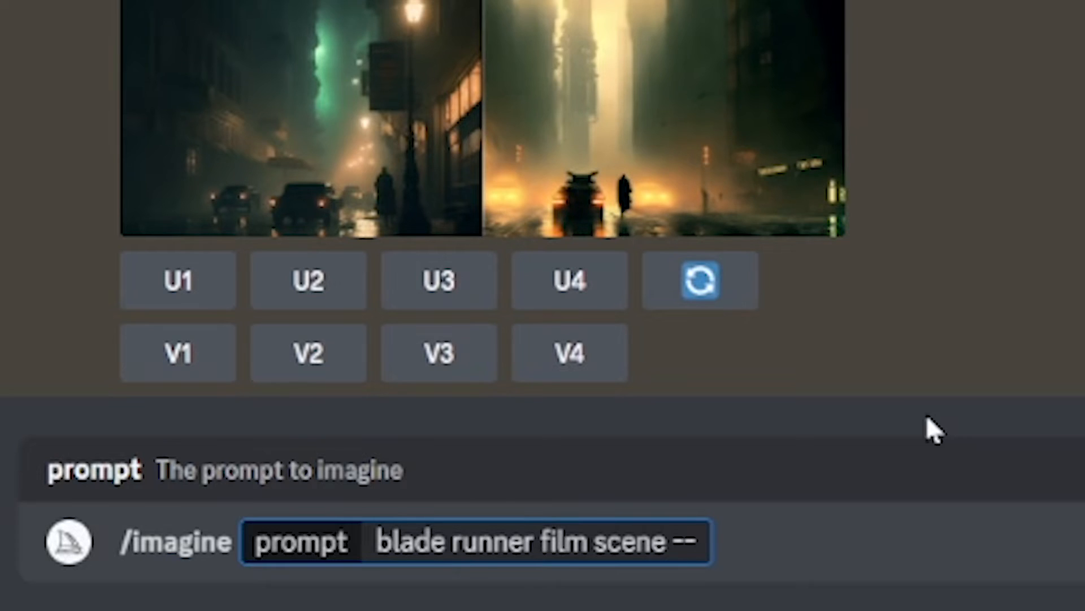
- Send the '--ar 2:3' prompt for a tall grid, then begin the next 'blade runner film scene' prompt
type("ar")
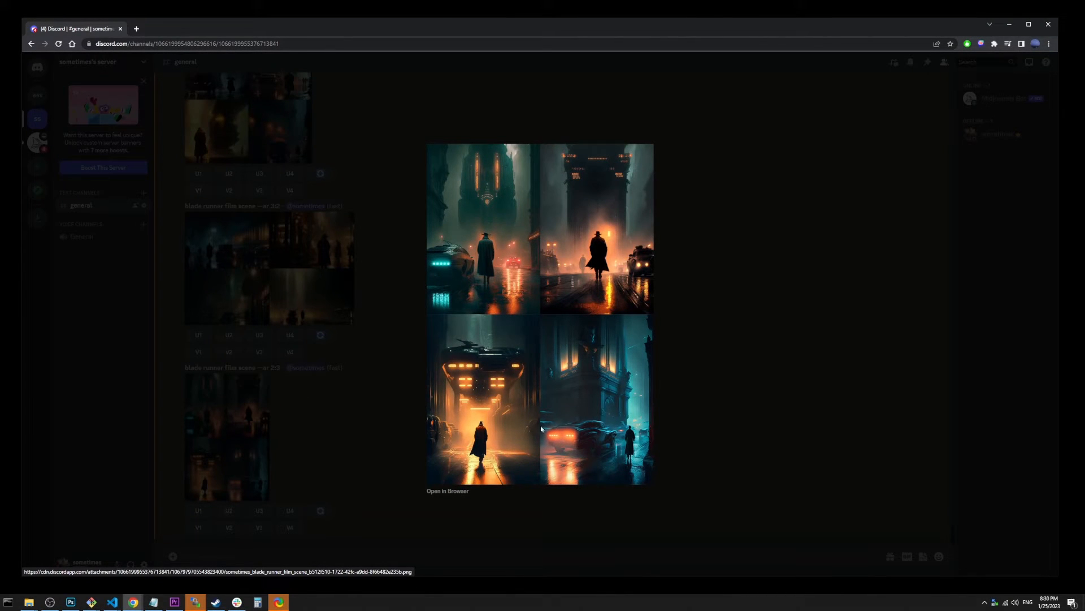
mouse_move(348, 453)
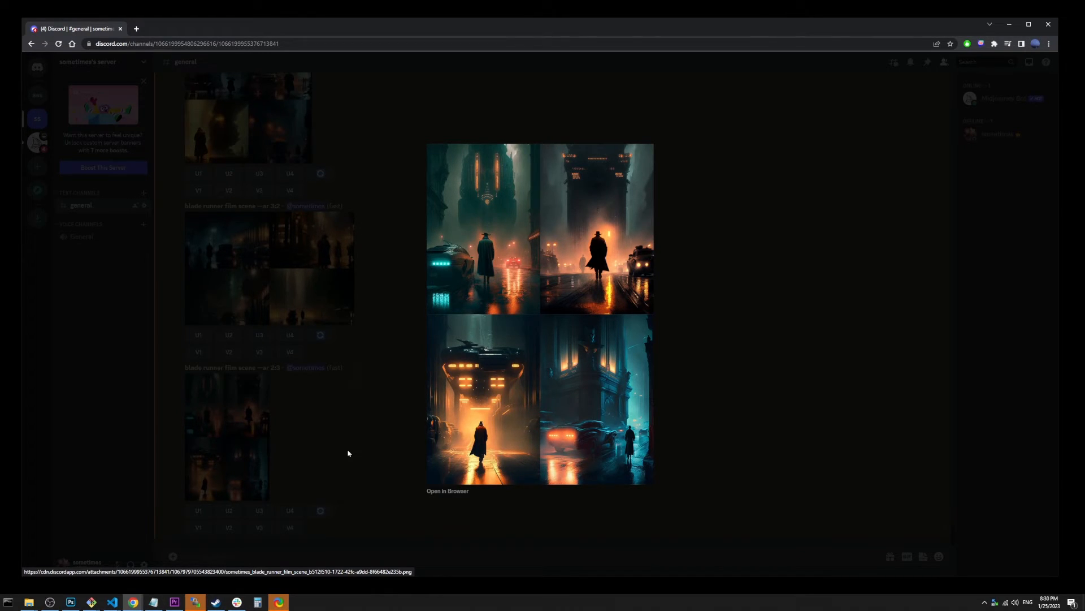
type("/im")
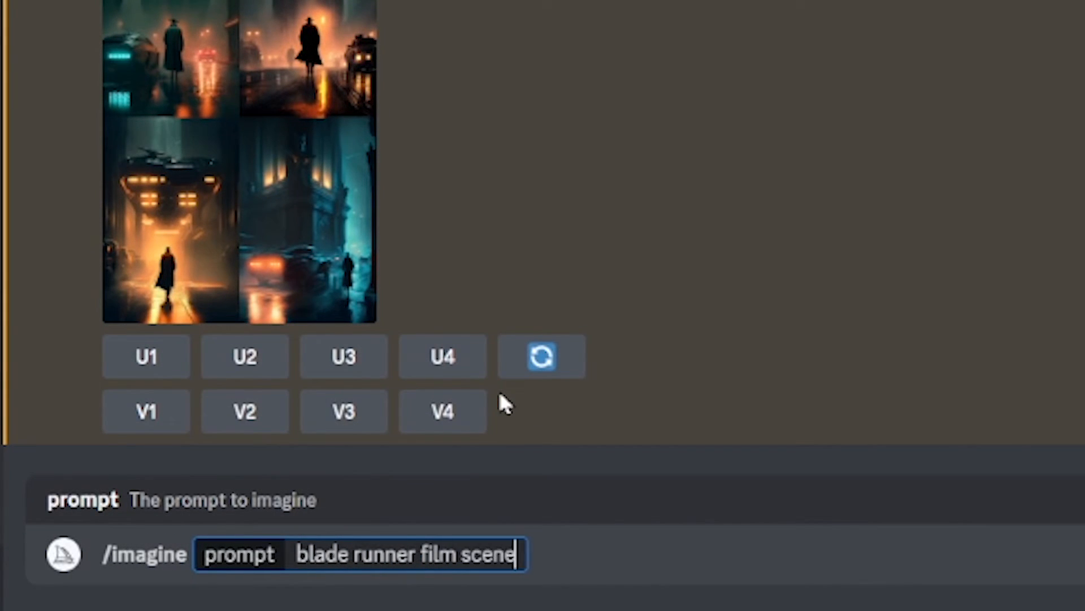
- Request '--ar 4:3', which the bot rejects as invalid for version 4
type("--ar")
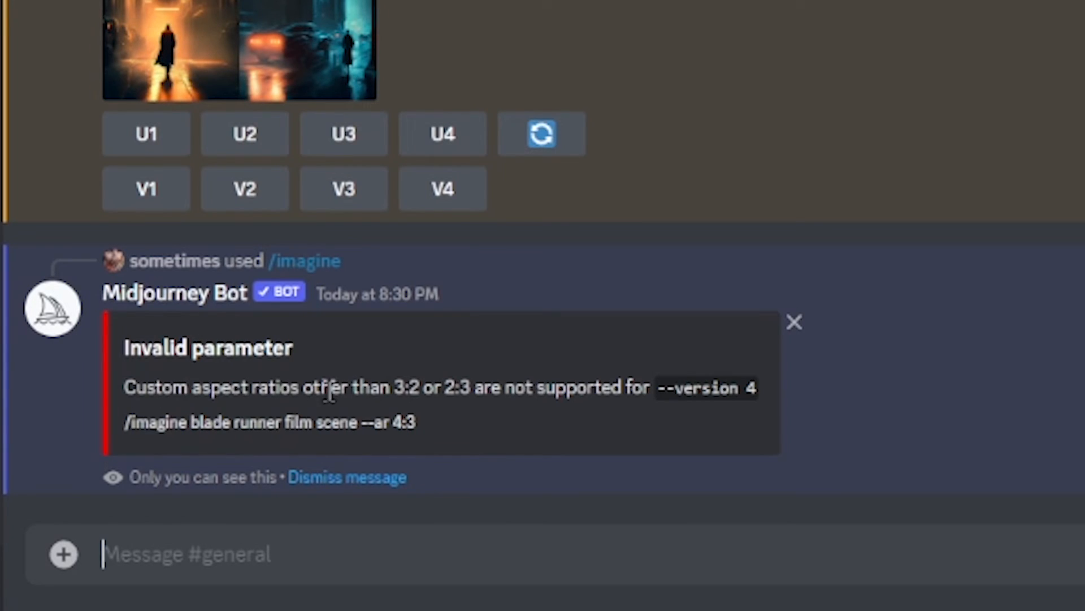
mouse_move(428, 392)
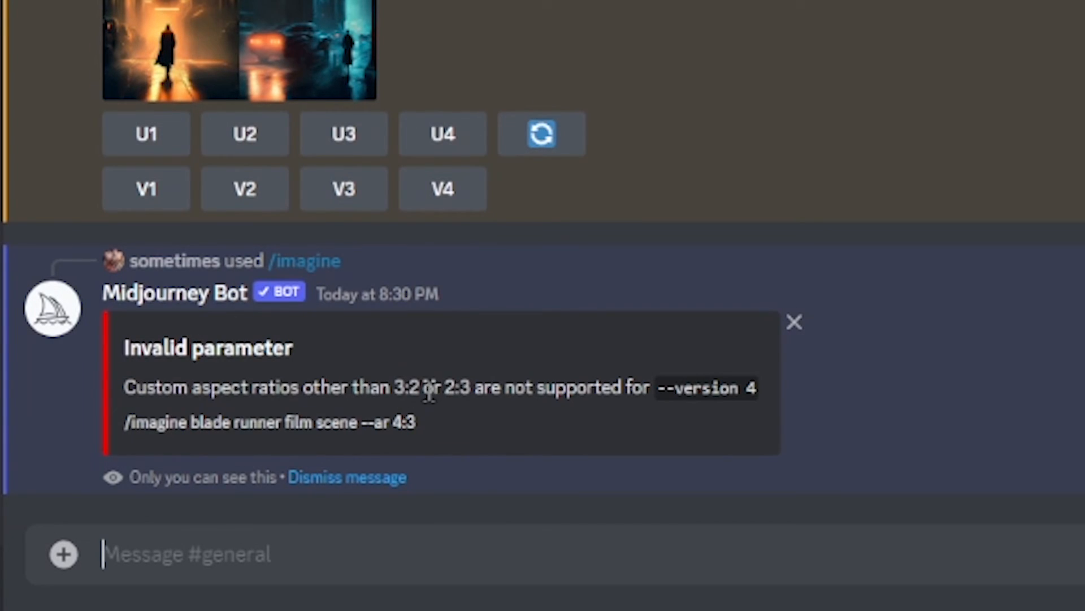